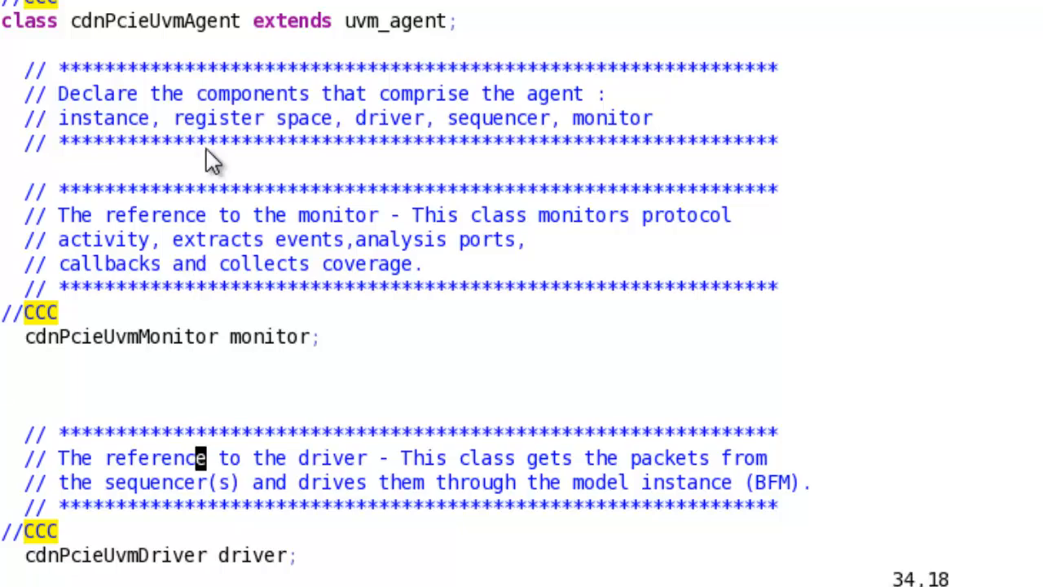
Step: Scroll past the monitor, driver and sequencer declarations to the cdnPcieUvmUserAgent class
scroll(down, 3)
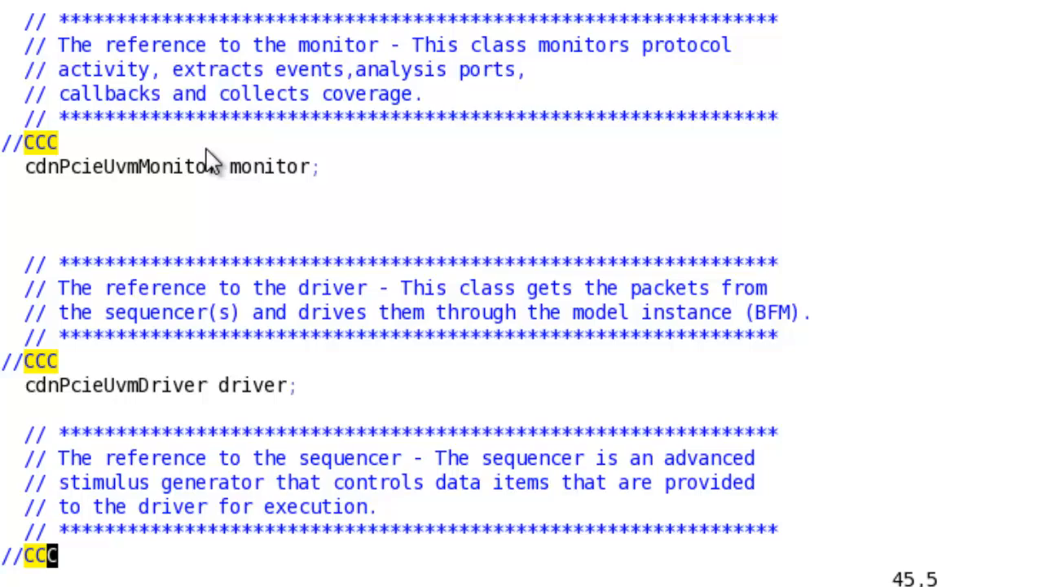
scroll(down, 3)
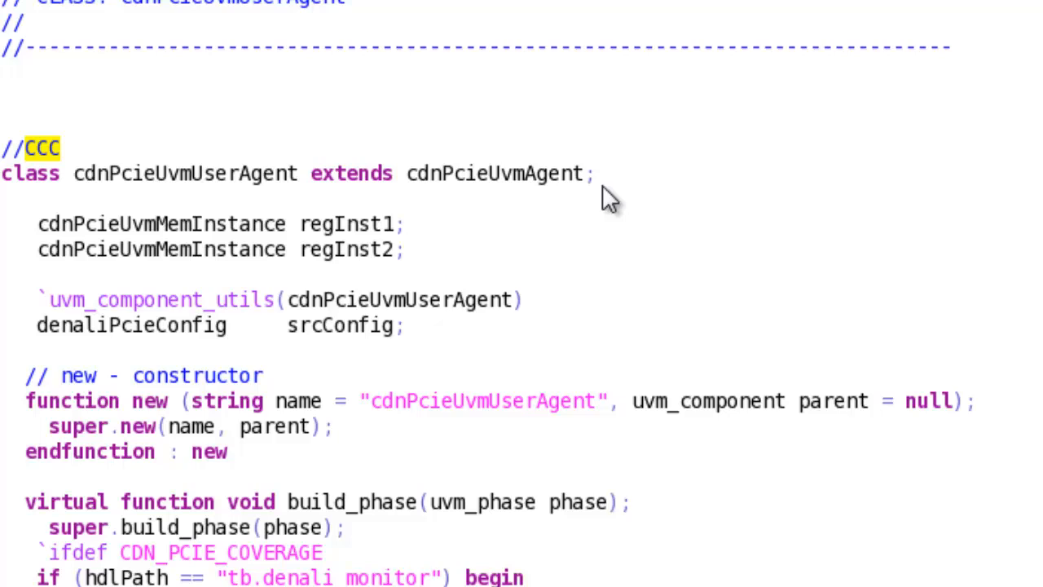
mouse_move(509, 181)
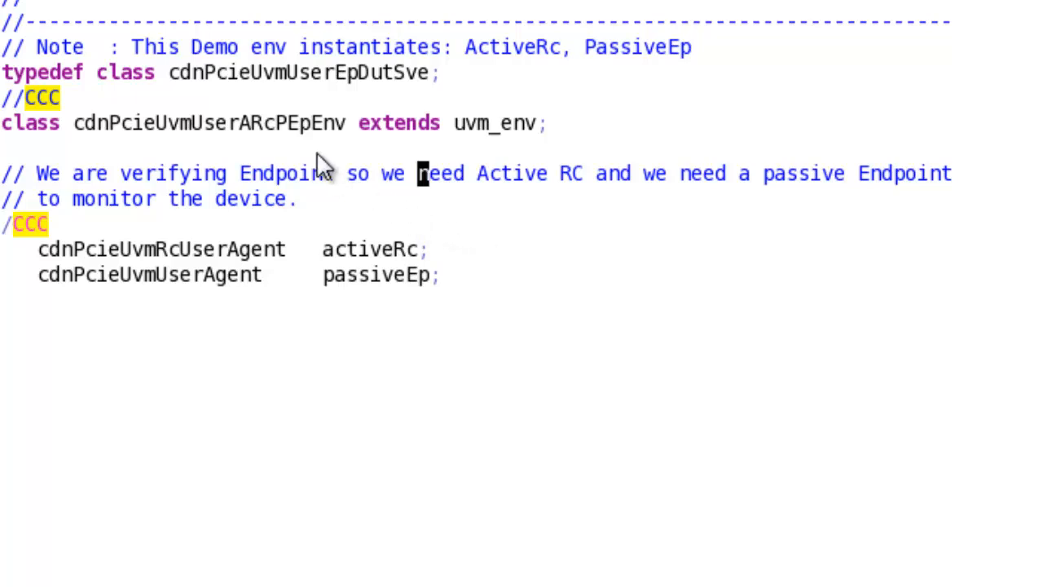
mouse_move(314, 151)
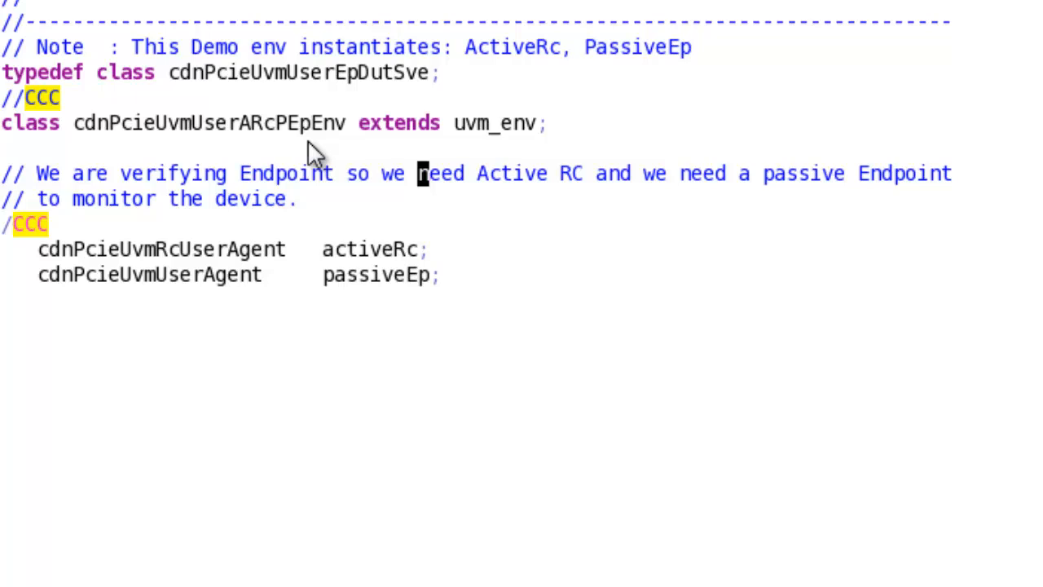
mouse_move(289, 159)
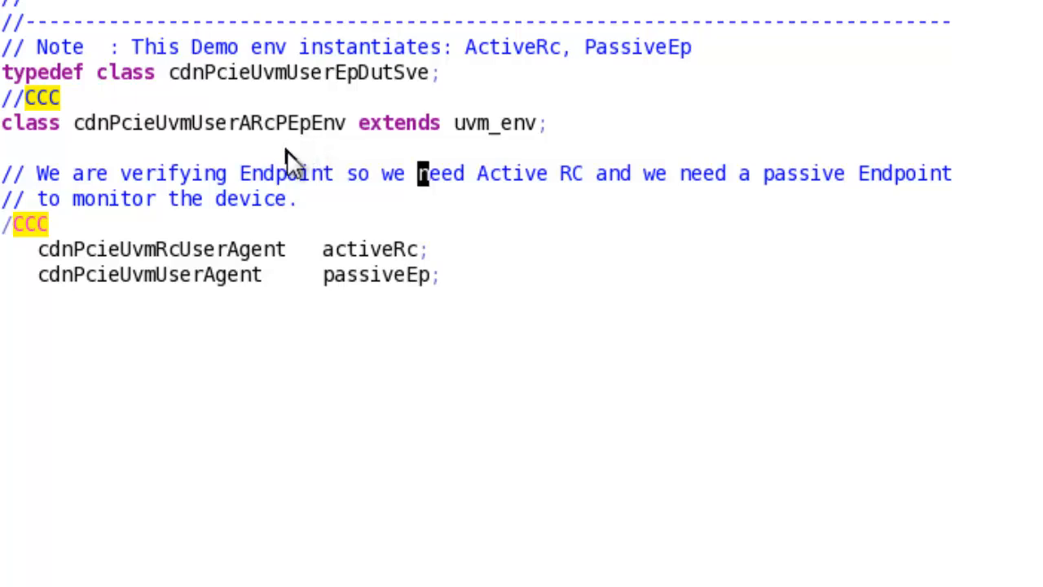
mouse_move(375, 265)
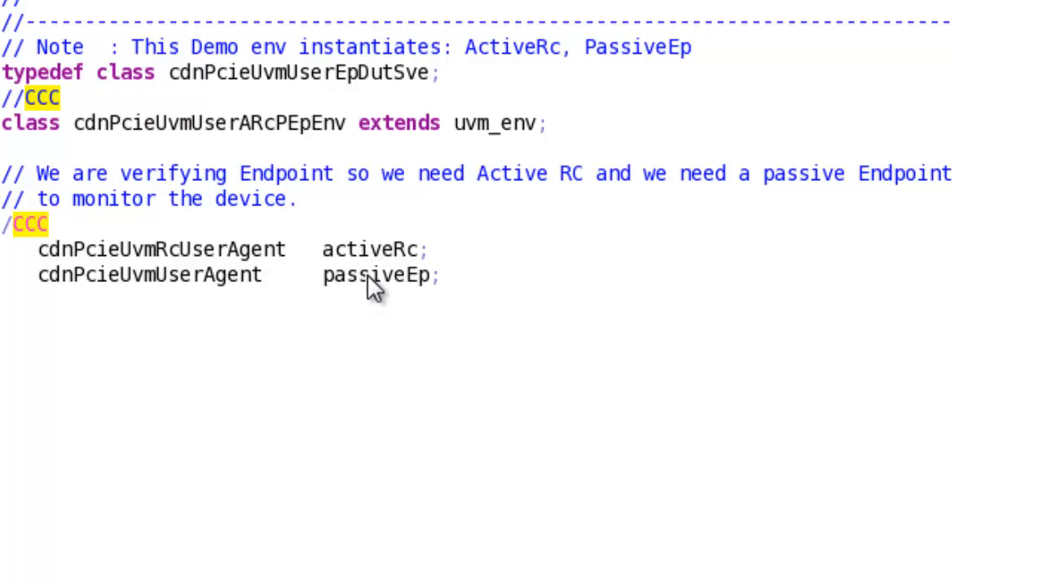
Step: Scroll through the activeRc and passiveEp agents, their uvm_config_db settings, and activeRc creation
scroll(down, 3)
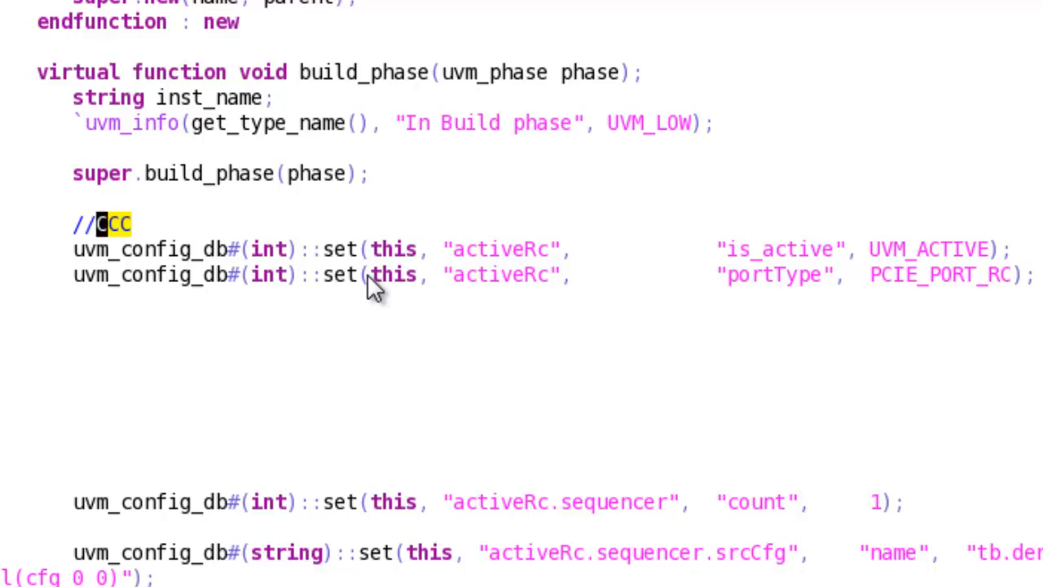
scroll(down, 3)
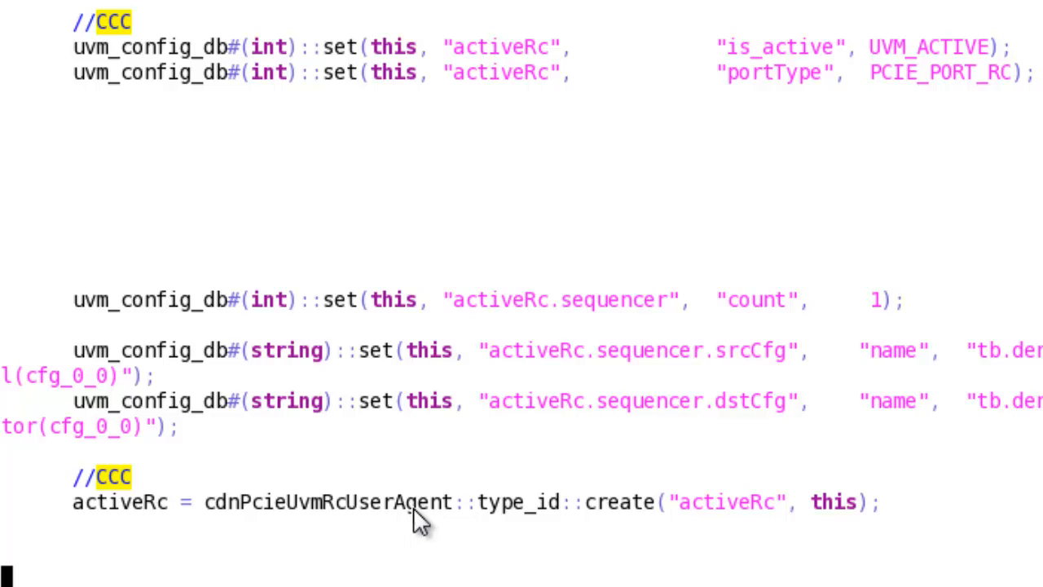
mouse_move(474, 454)
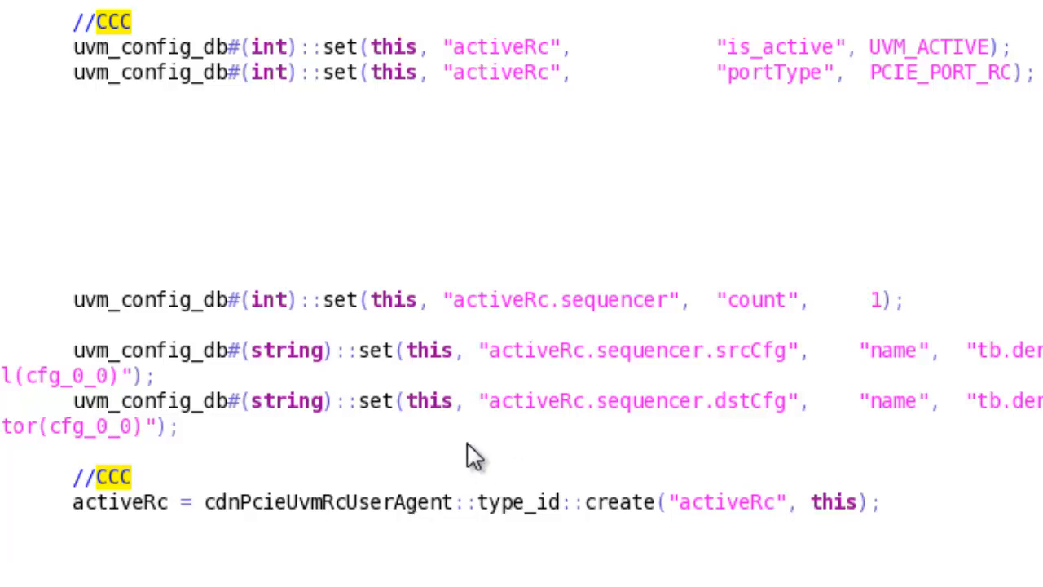
mouse_move(628, 134)
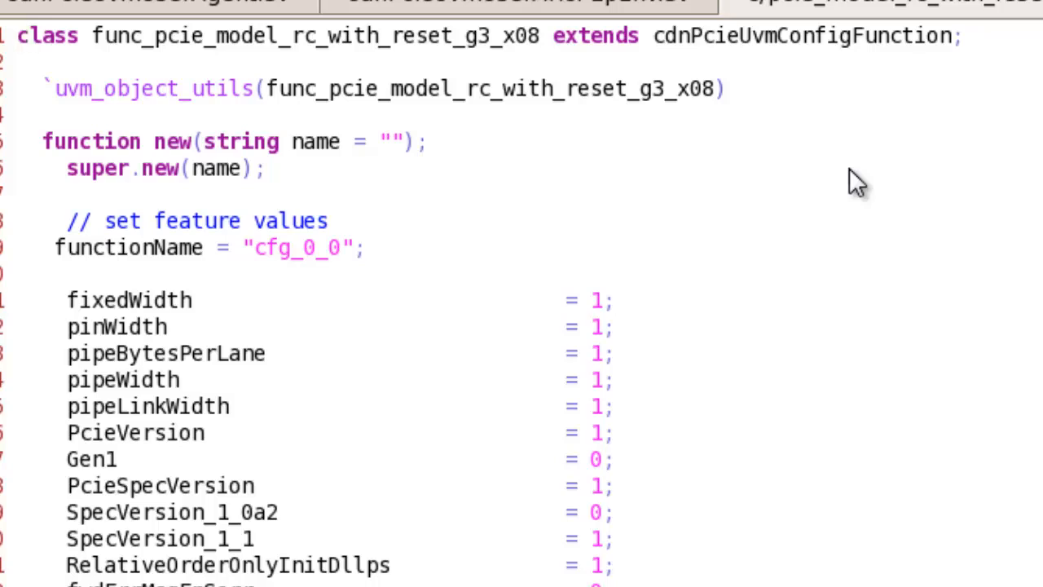
mouse_move(836, 41)
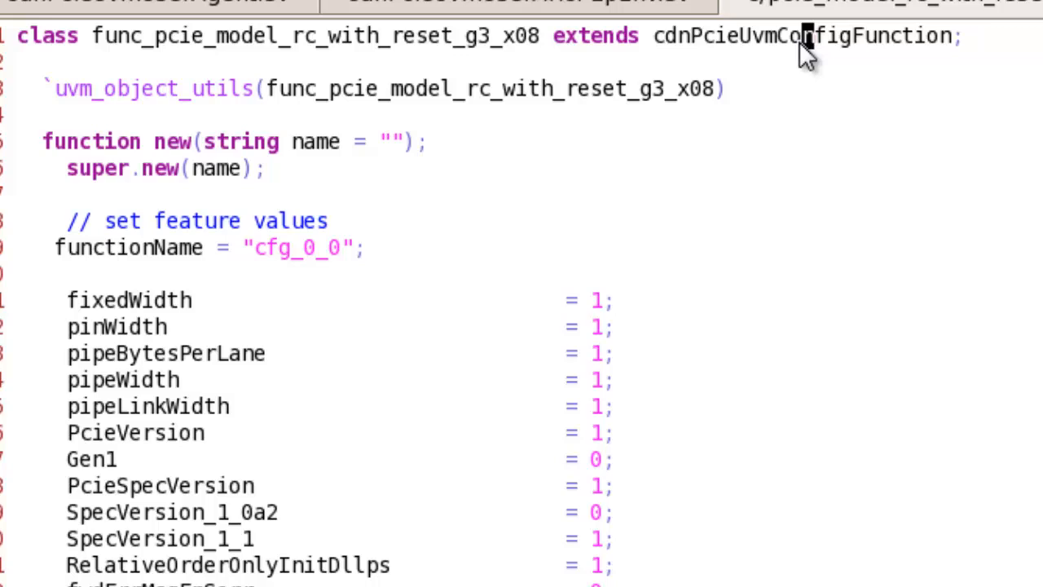
Step: Scroll the RC config file down to the Gen3 spec-version and RC device-type settings
scroll(down, 3)
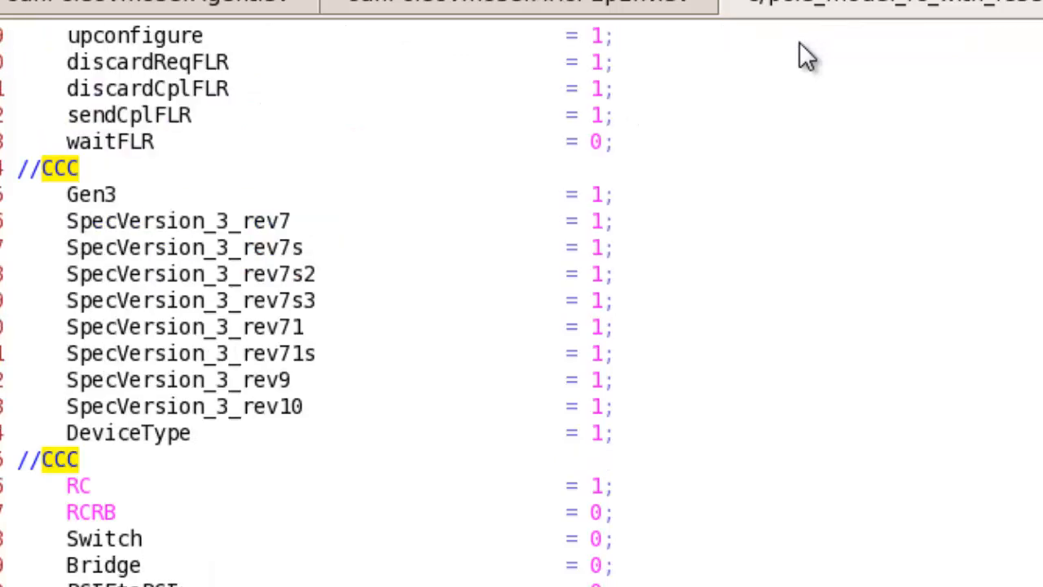
mouse_move(110, 208)
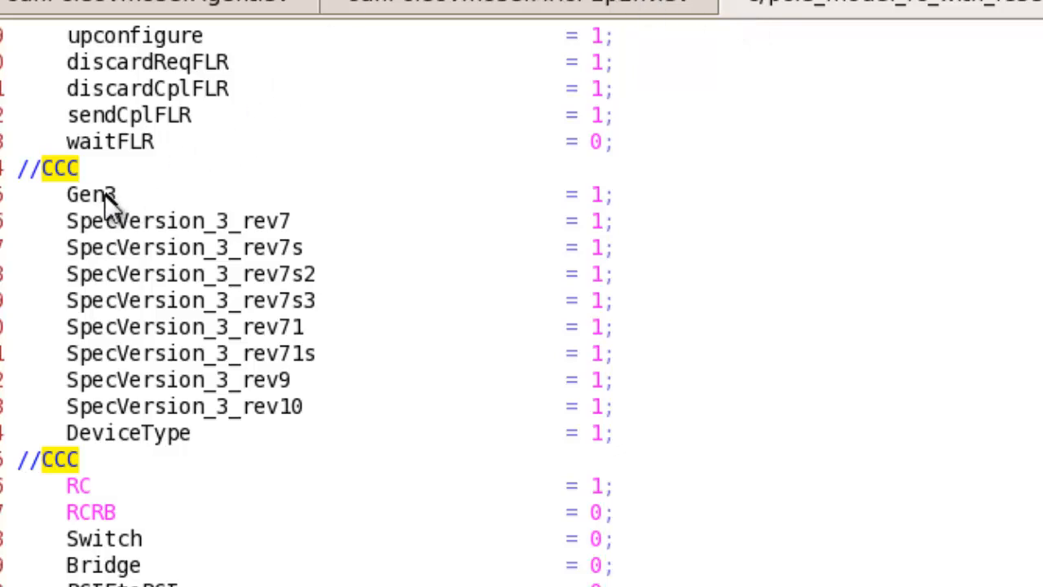
mouse_move(114, 216)
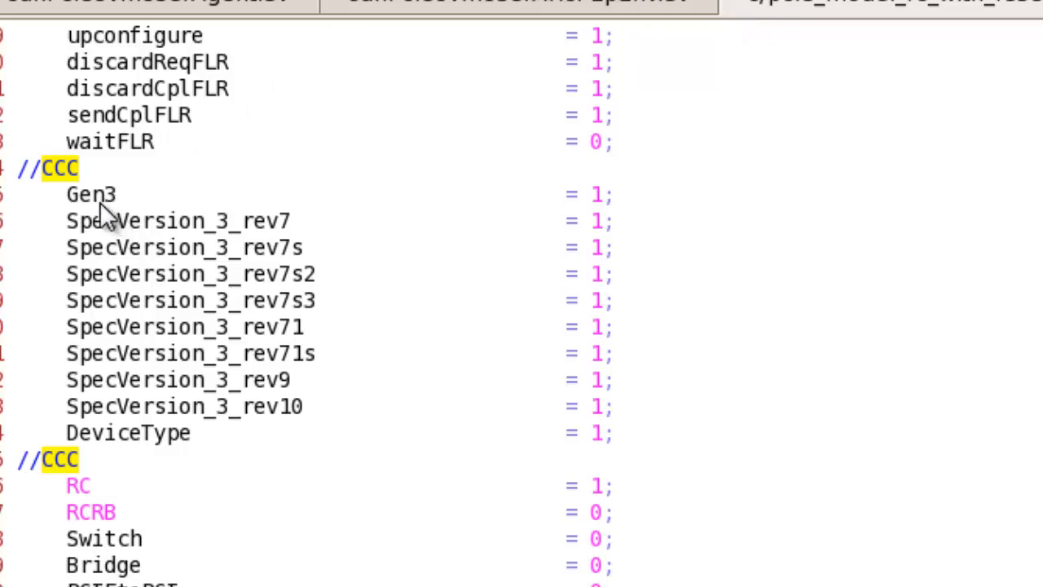
mouse_move(595, 216)
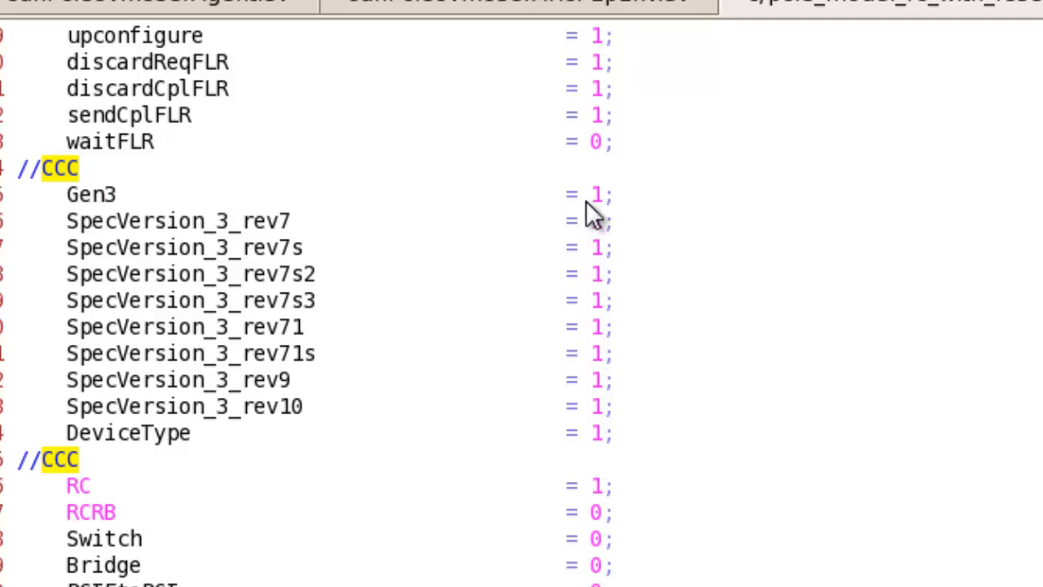
mouse_move(85, 504)
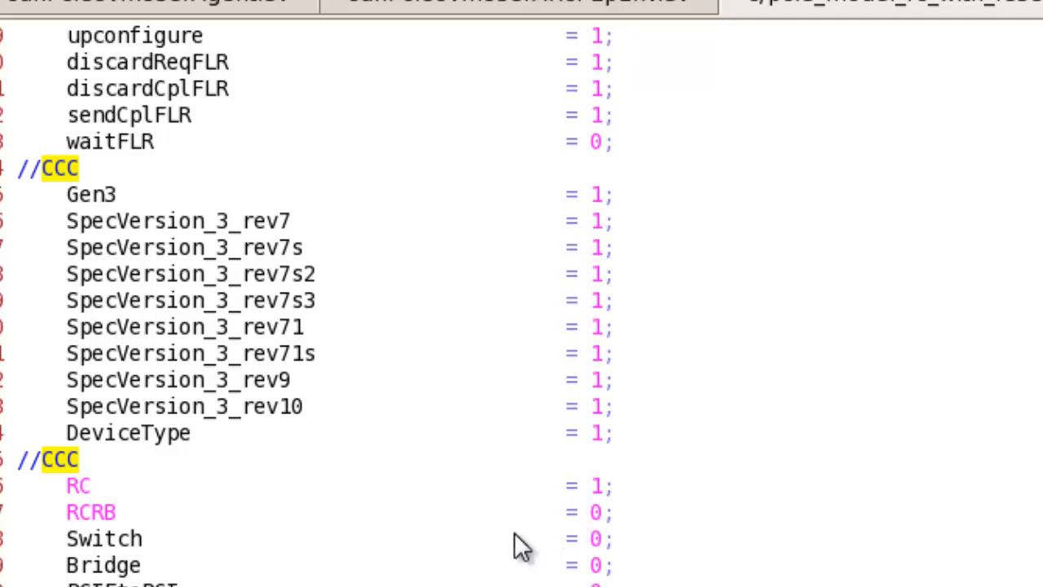
mouse_move(489, 373)
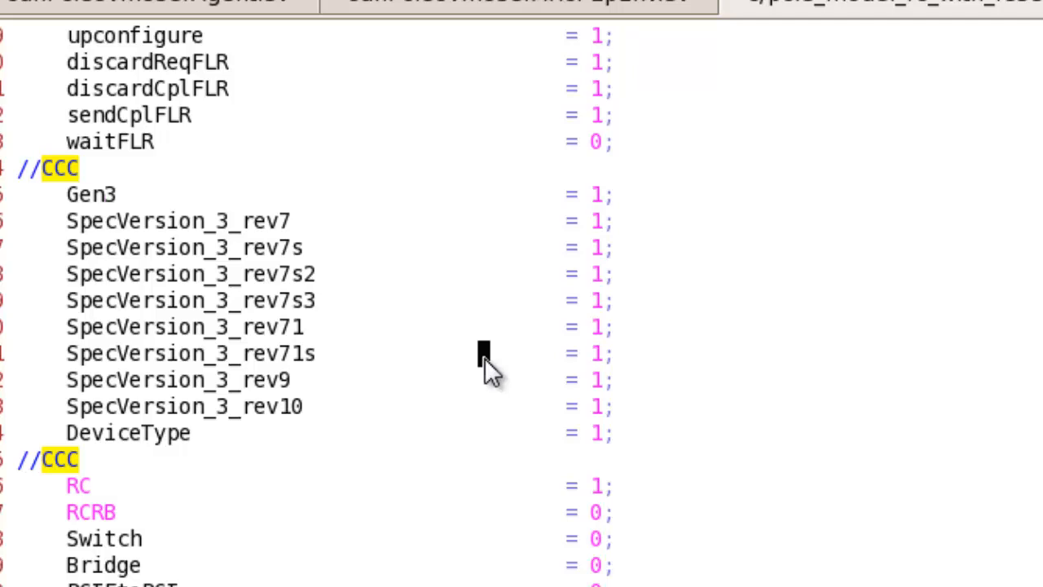
mouse_move(863, 101)
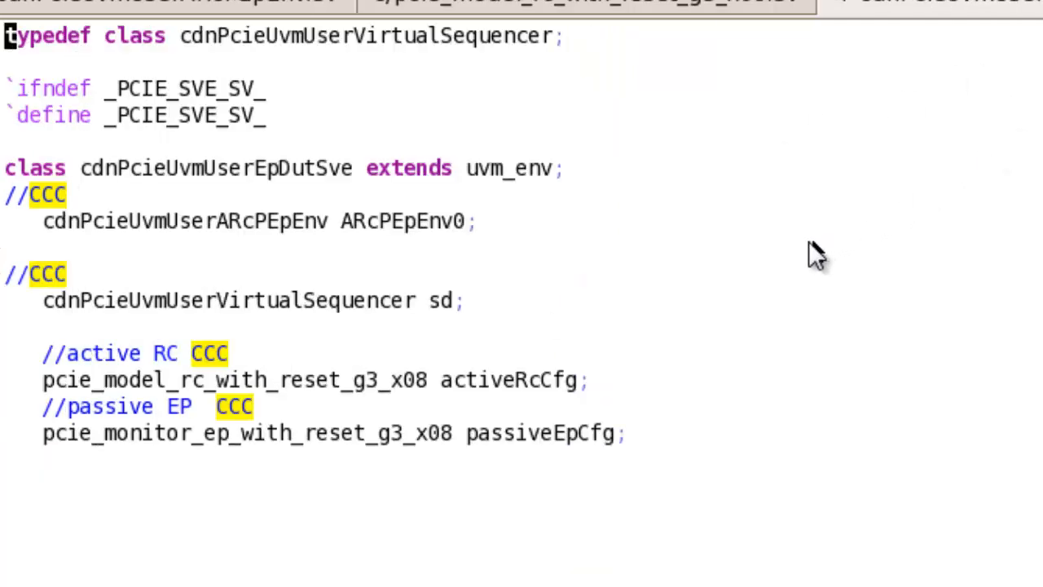
mouse_move(399, 232)
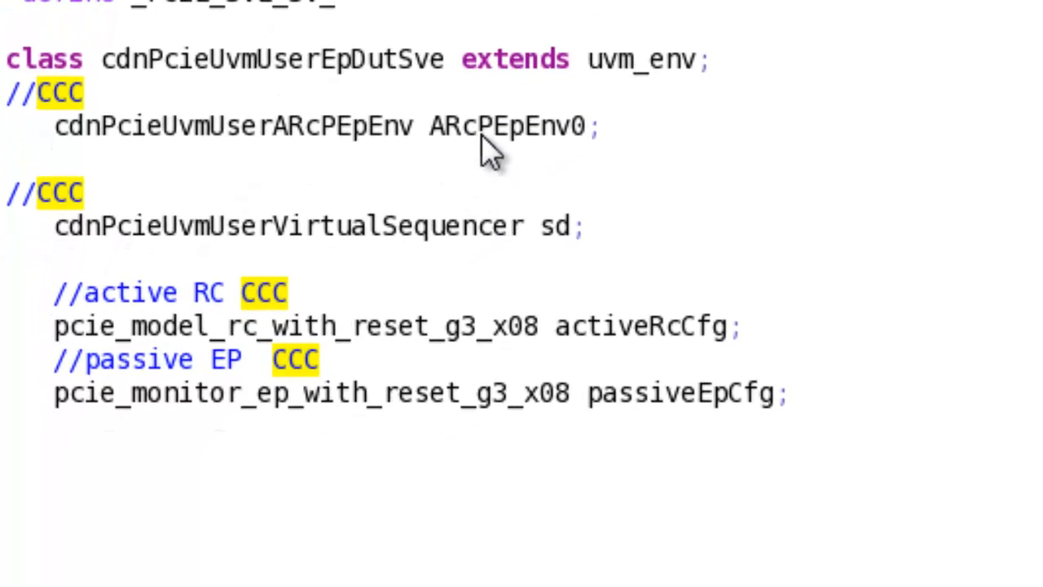
mouse_move(546, 265)
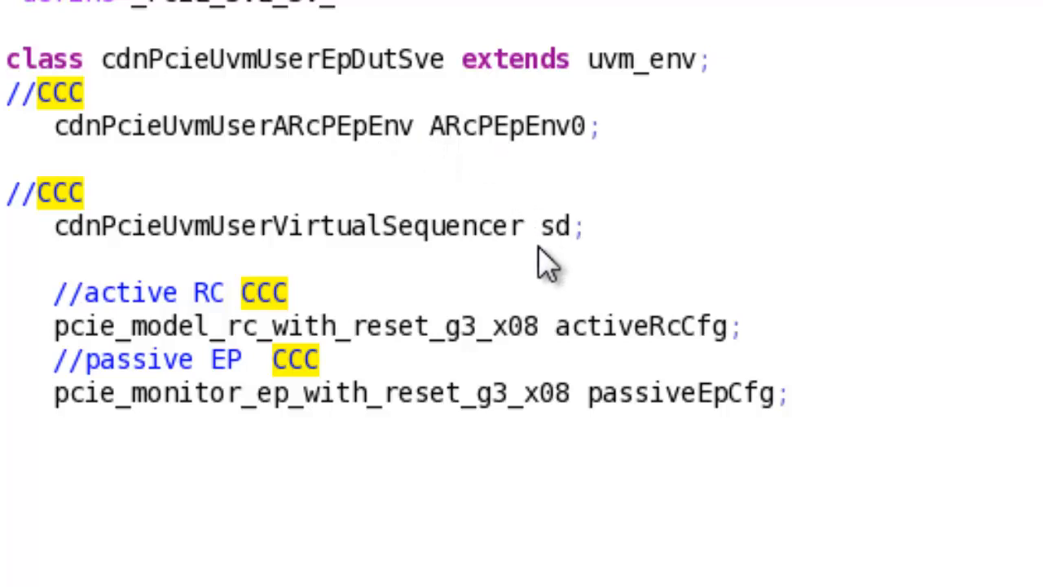
mouse_move(615, 366)
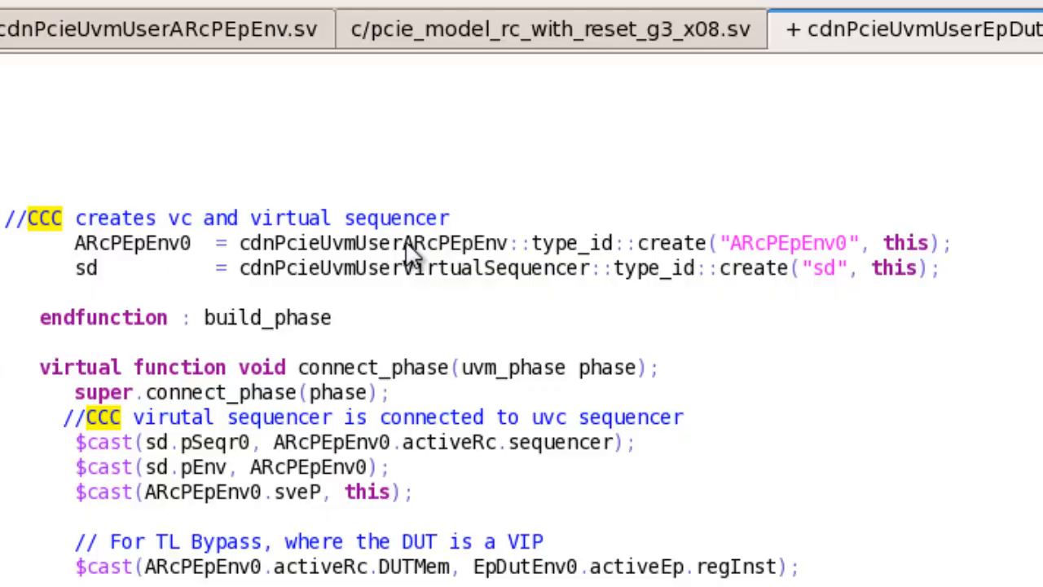
Step: Bring up the SimVision simulation log showing the TEST_DONE message
click(105, 549)
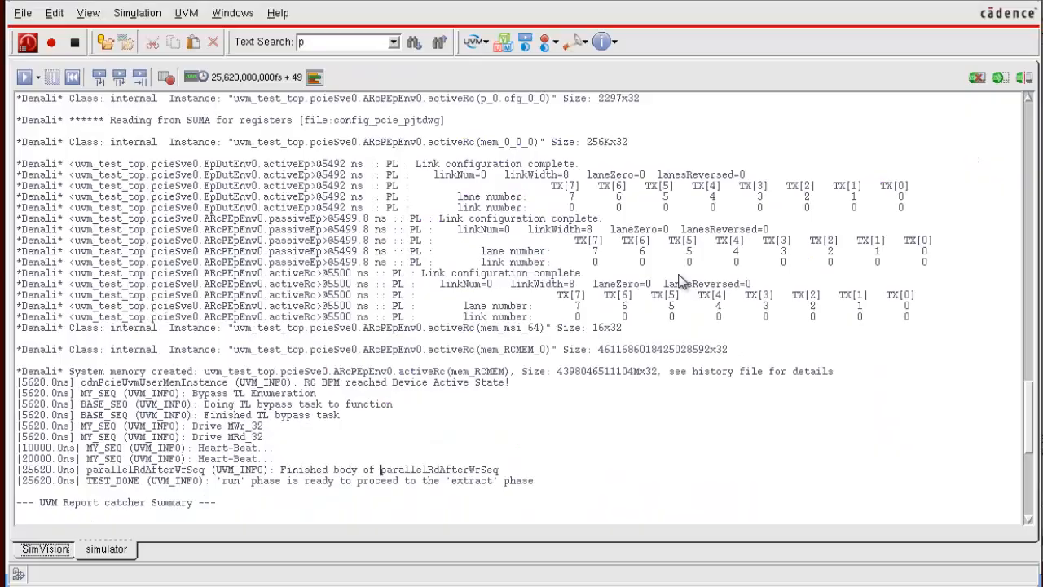